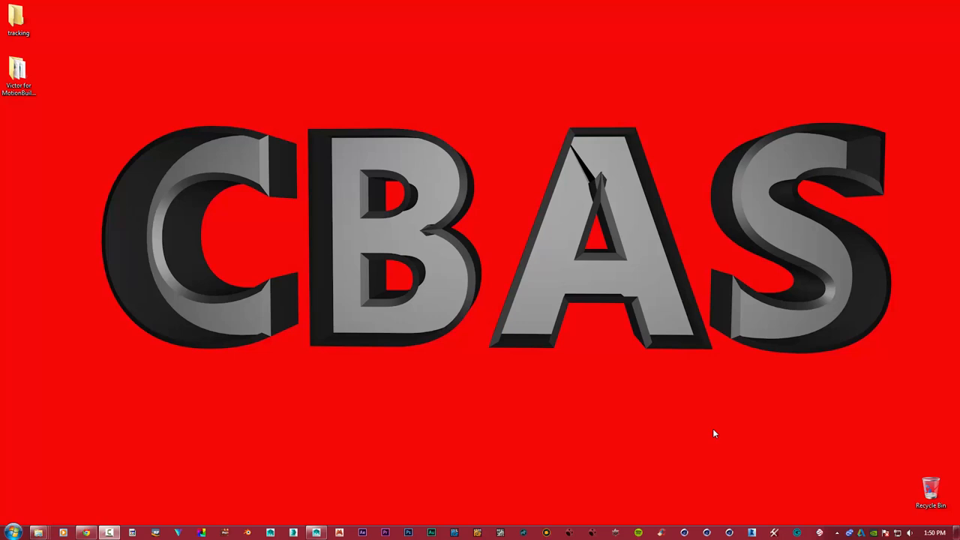
{"action": "mouse_move", "coordinate": [741, 441]}
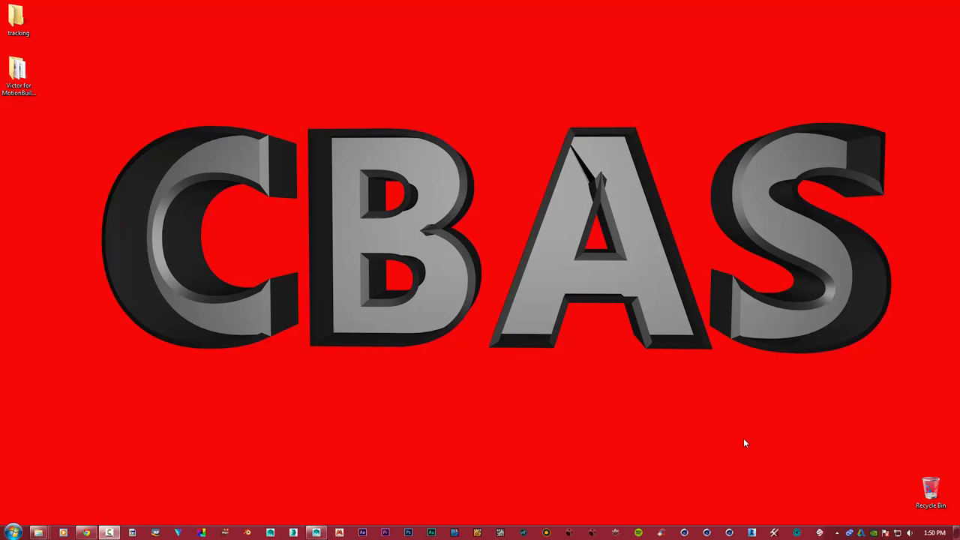
{"action": "mouse_move", "coordinate": [732, 429]}
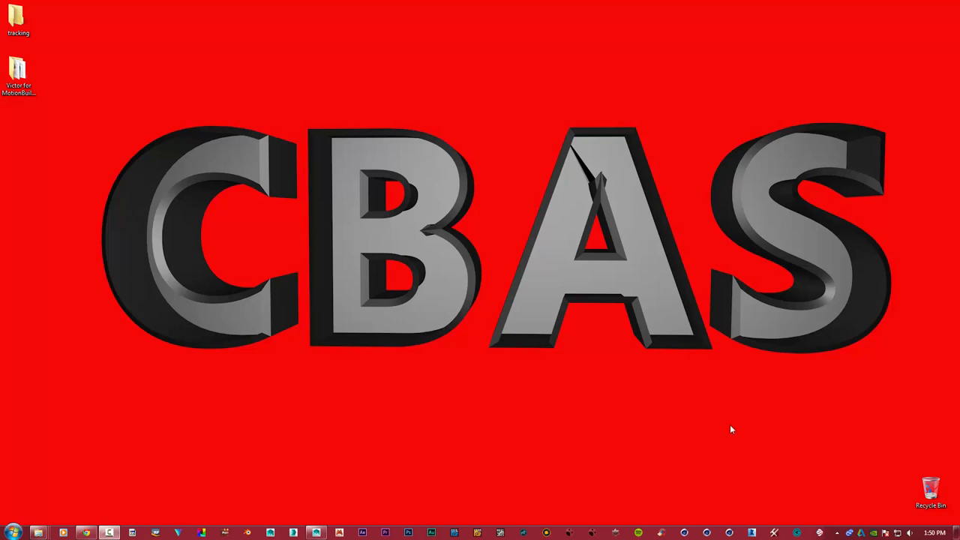
{"action": "mouse_move", "coordinate": [600, 416]}
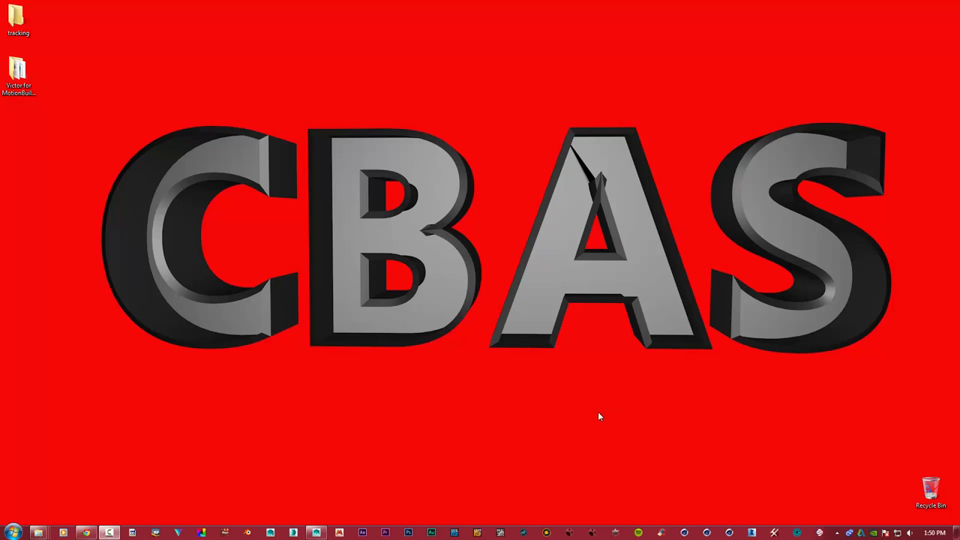
Browse the Victor for MotionBuilder folder contents and launch Faceware Live from the taskbar.
{"action": "left_click", "coordinate": [18, 75]}
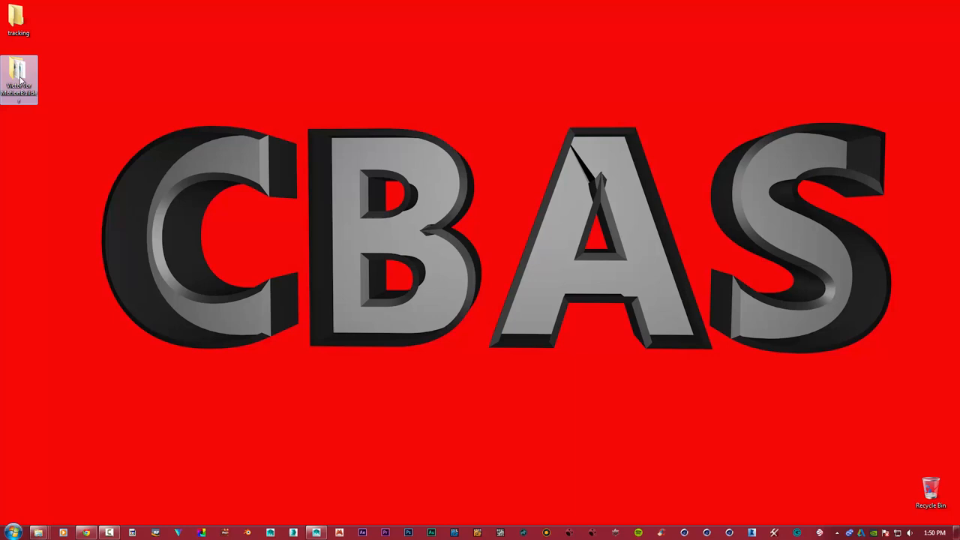
{"action": "double_click", "coordinate": [18, 78]}
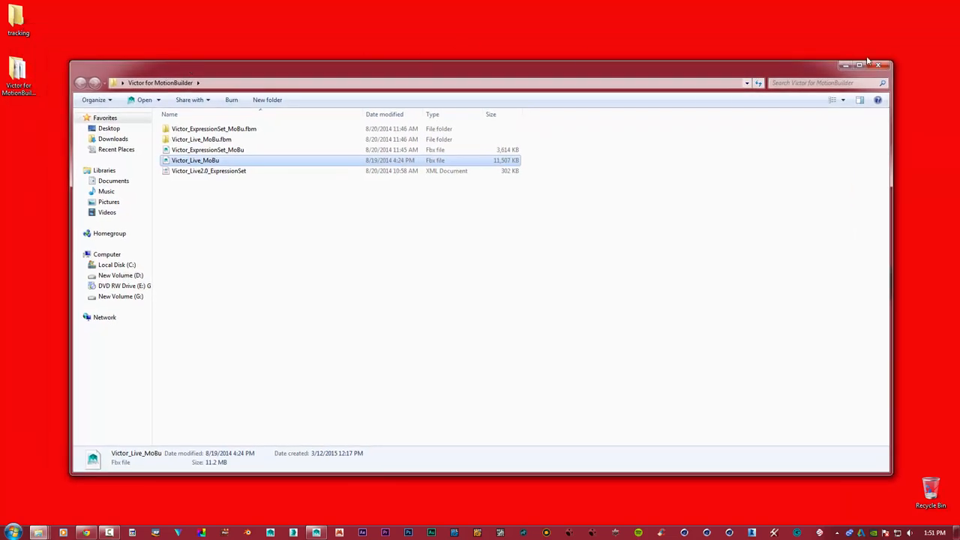
{"action": "left_click", "coordinate": [12, 532]}
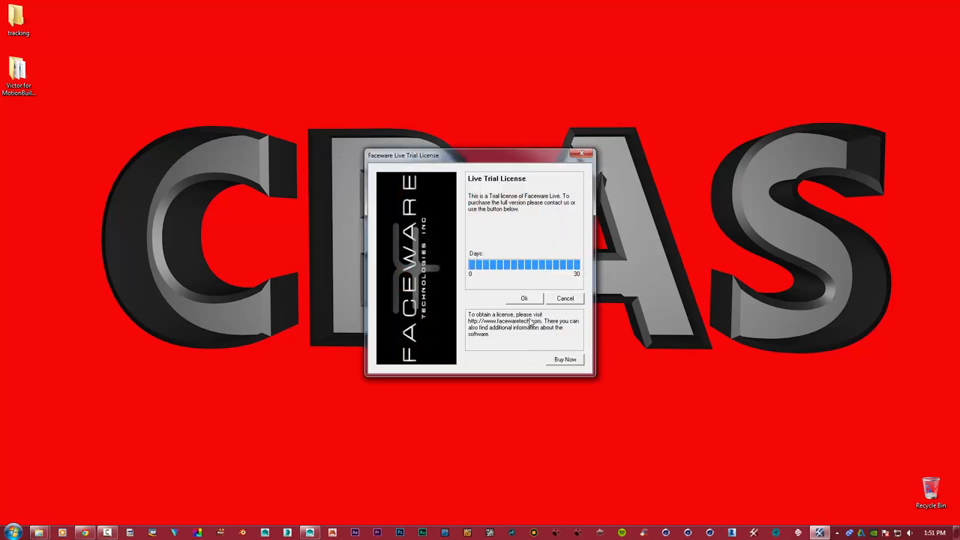
Dismiss the Faceware Live trial license notice so the webcam feed appears.
{"action": "left_click", "coordinate": [525, 297]}
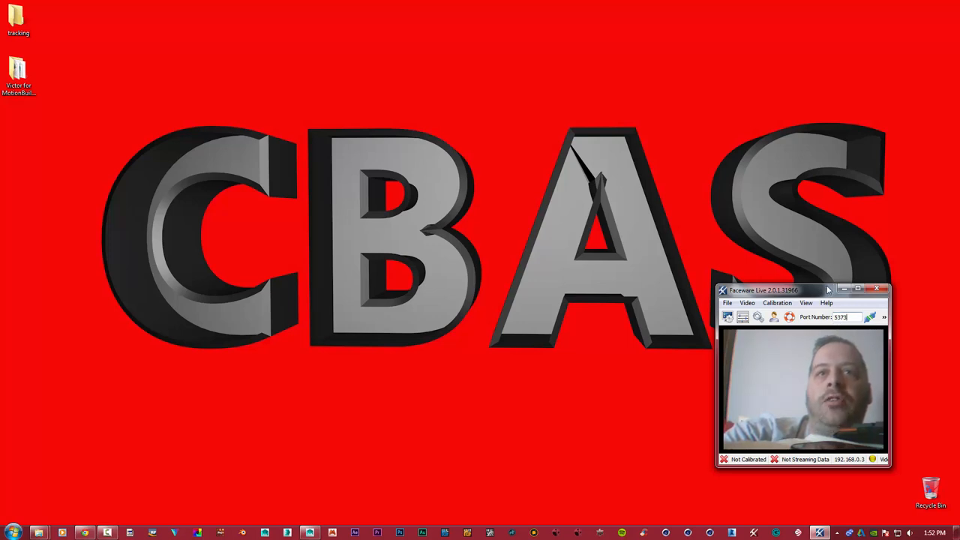
Reposition the live video and move the Setup panel aside to reveal calibration options.
{"action": "left_click_drag", "start_coordinate": [765, 290], "coordinate": [765, 282]}
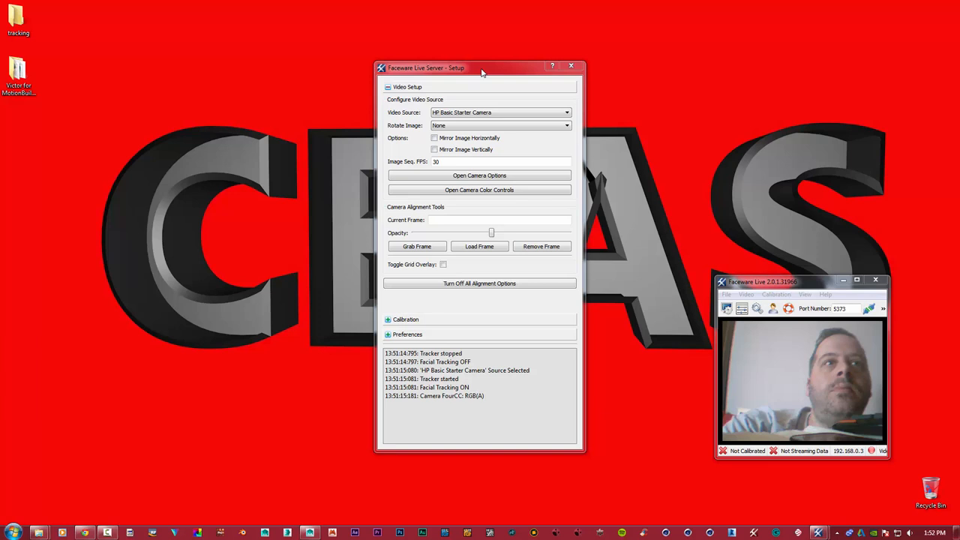
{"action": "left_click_drag", "start_coordinate": [480, 68], "coordinate": [450, 78]}
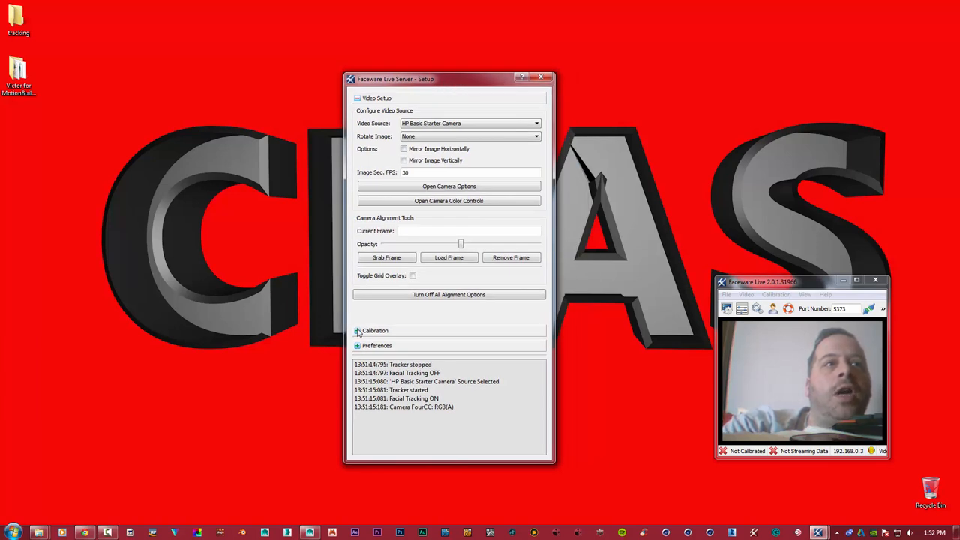
{"action": "mouse_move", "coordinate": [390, 282]}
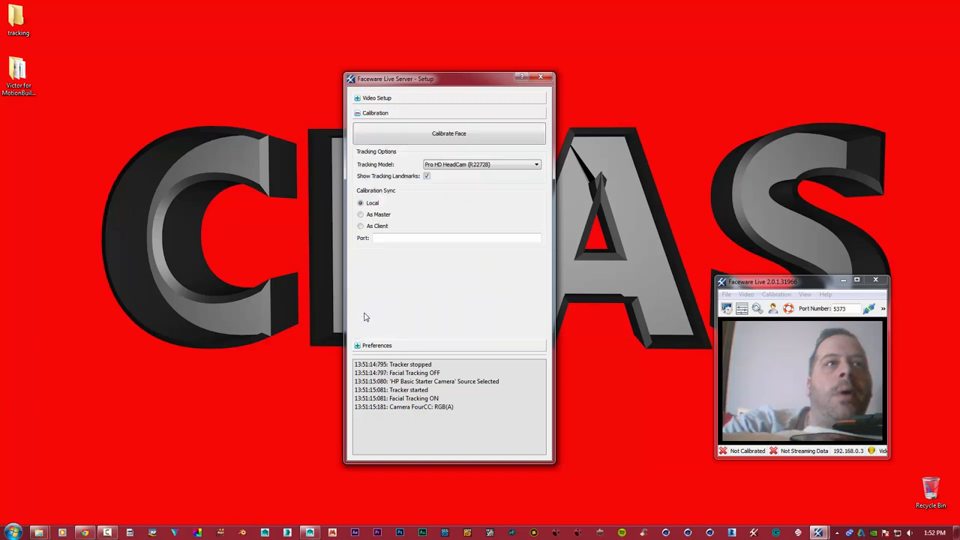
{"action": "mouse_move", "coordinate": [418, 285]}
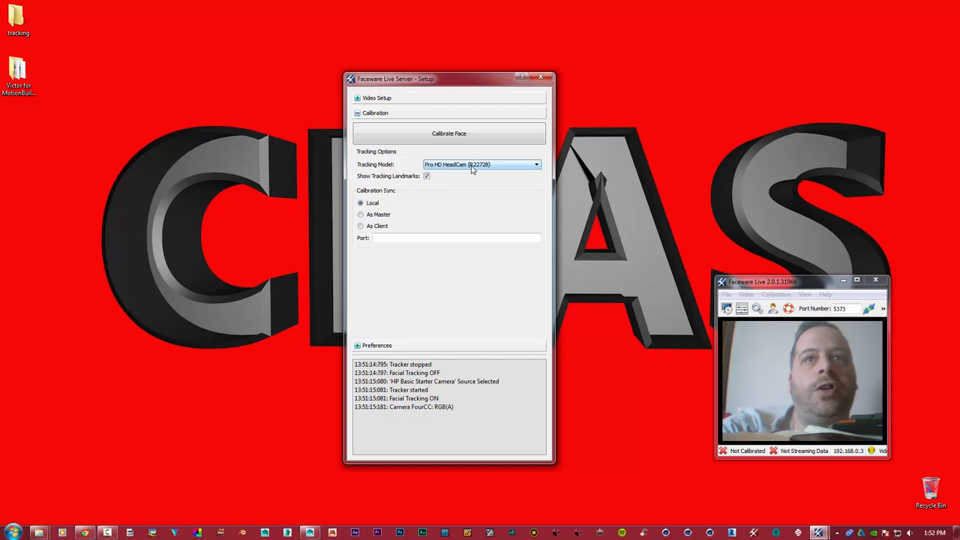
Switch the tracking model to StaticCam and calibrate the face while looking at the camera.
{"action": "left_click", "coordinate": [535, 164]}
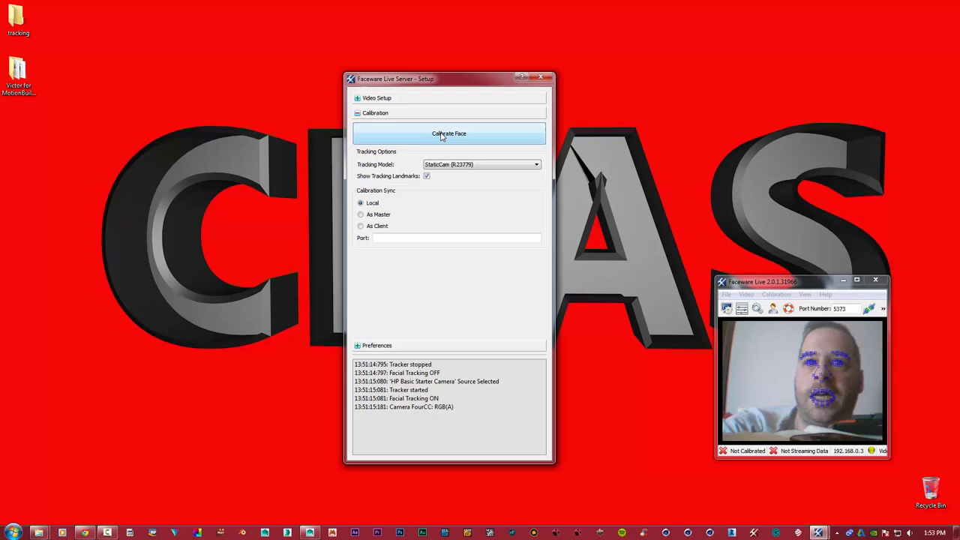
{"action": "left_click", "coordinate": [448, 133]}
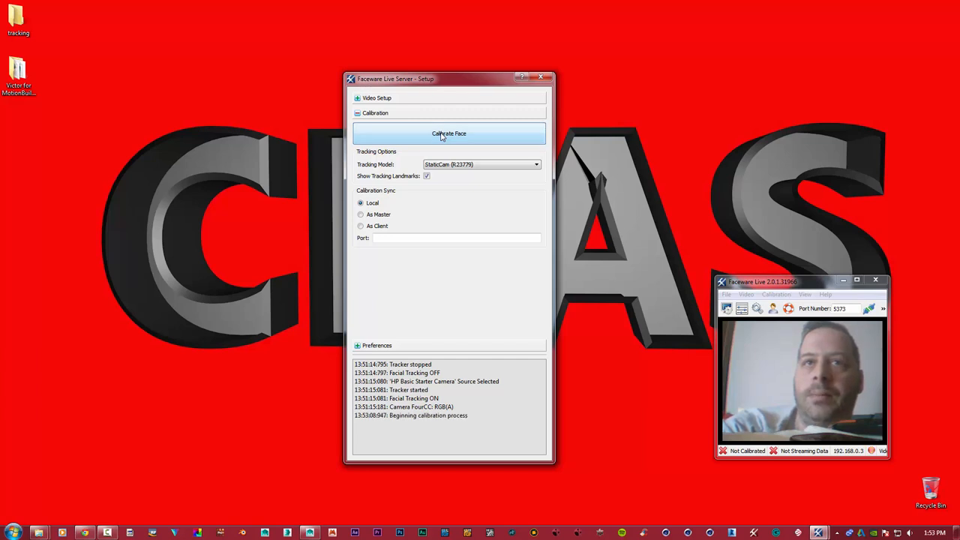
{"action": "left_click", "coordinate": [449, 134]}
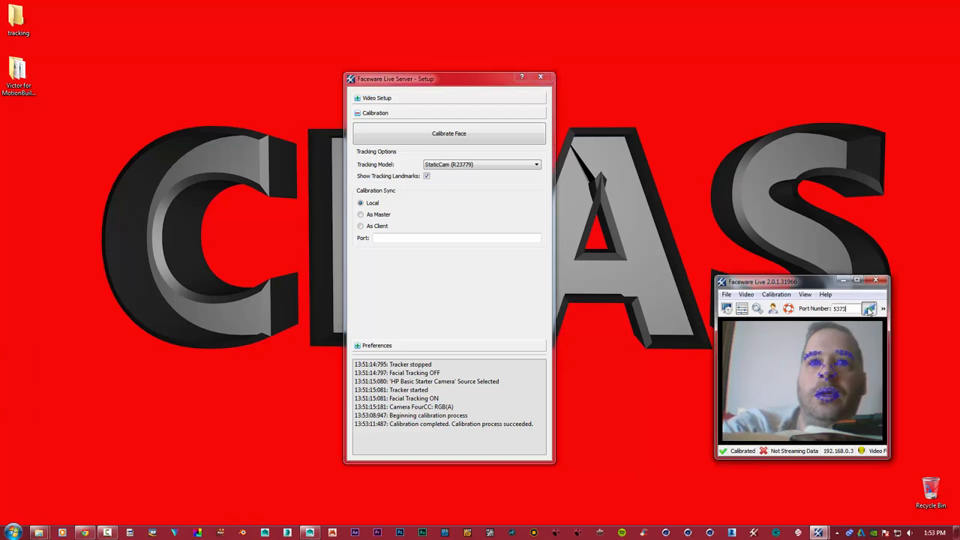
Start streaming facial data, close the Setup panel and switch over to MotionBuilder.
{"action": "left_click", "coordinate": [868, 309]}
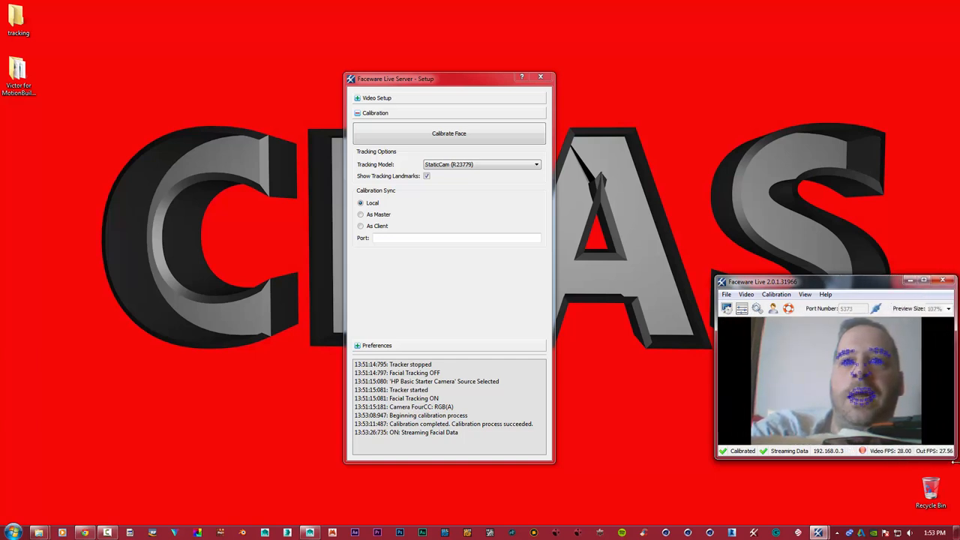
{"action": "left_click_drag", "start_coordinate": [833, 282], "coordinate": [813, 273]}
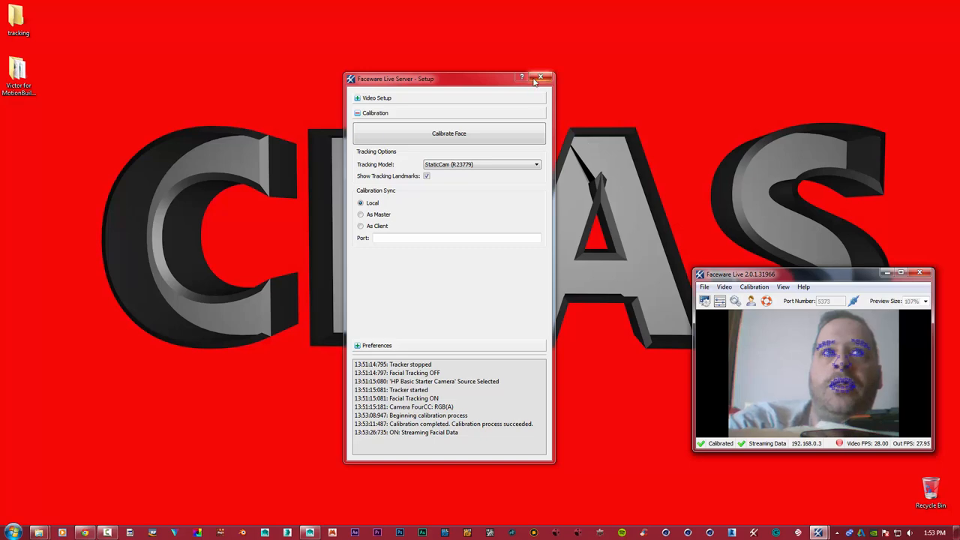
{"action": "left_click", "coordinate": [540, 78]}
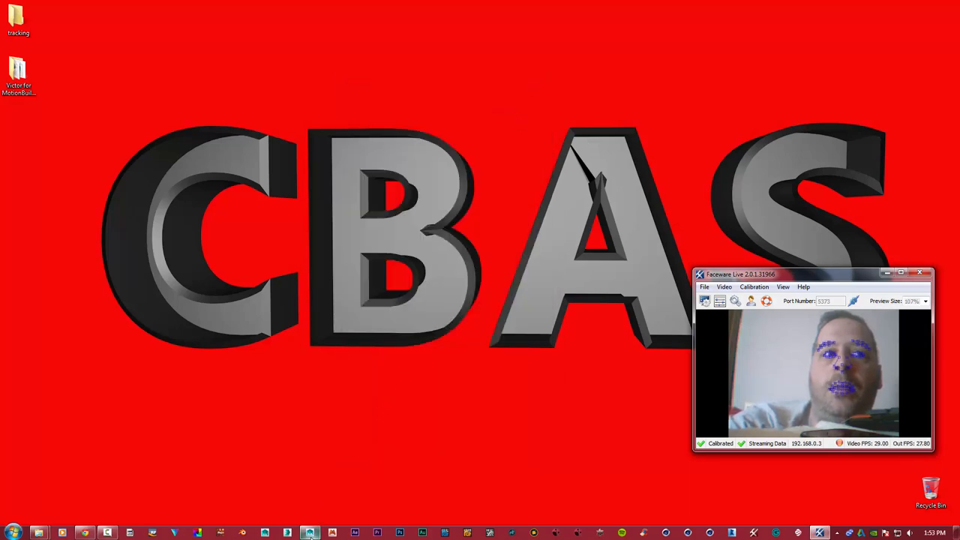
{"action": "left_click", "coordinate": [309, 532]}
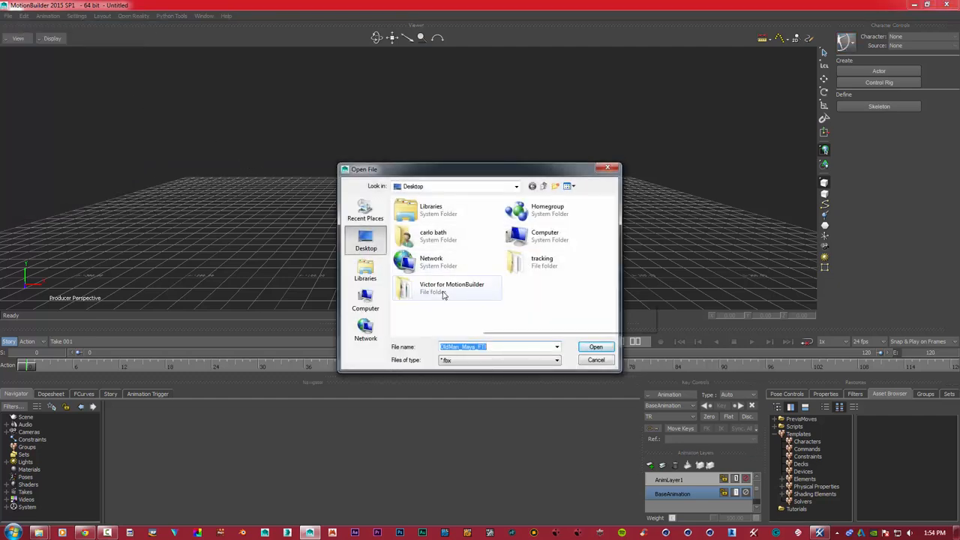
Load the Victor_Live_MoBu scene from the Victor for MotionBuilder folder with default open options.
{"action": "double_click", "coordinate": [452, 288]}
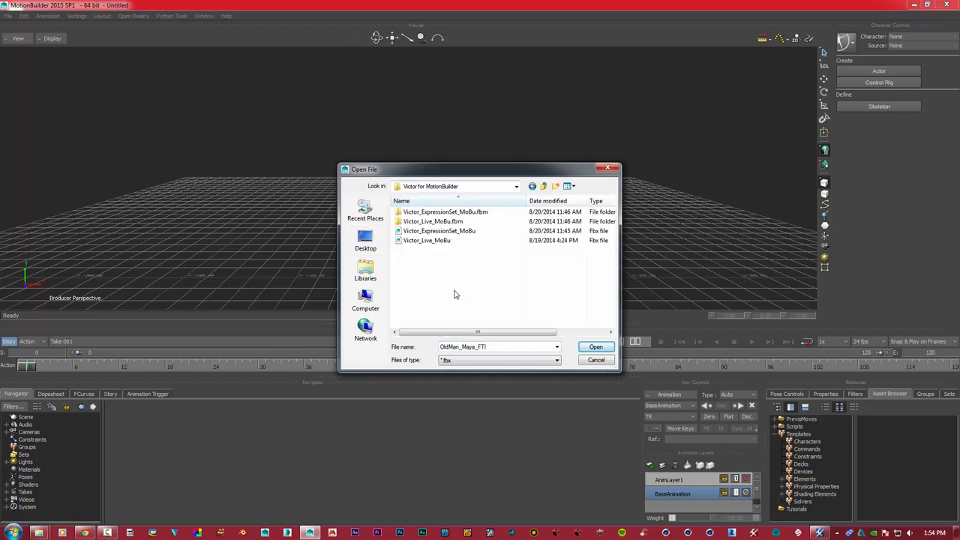
{"action": "left_click", "coordinate": [597, 360]}
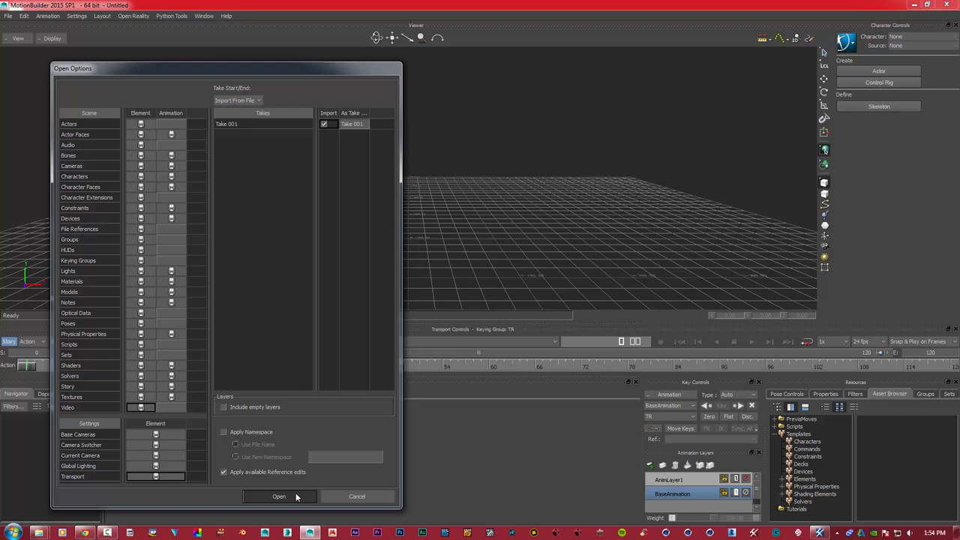
{"action": "left_click", "coordinate": [279, 496]}
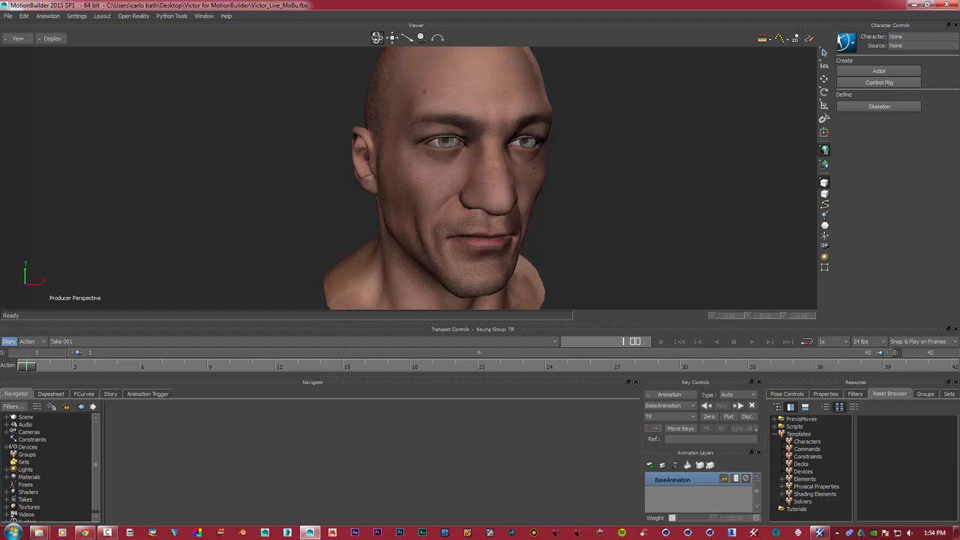
{"action": "mouse_move", "coordinate": [480, 206]}
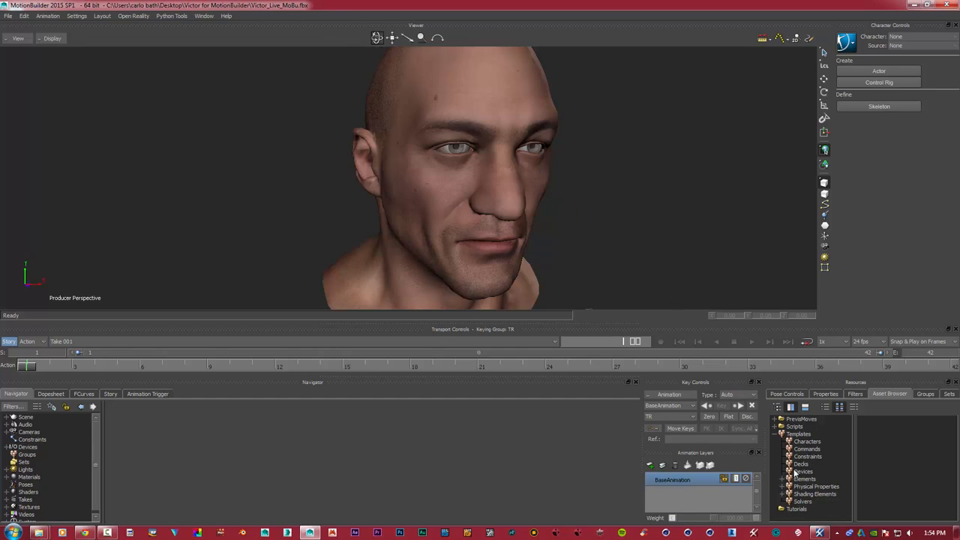
Browse the Devices templates and add a Faceware Live device to the scene.
{"action": "left_click", "coordinate": [804, 471]}
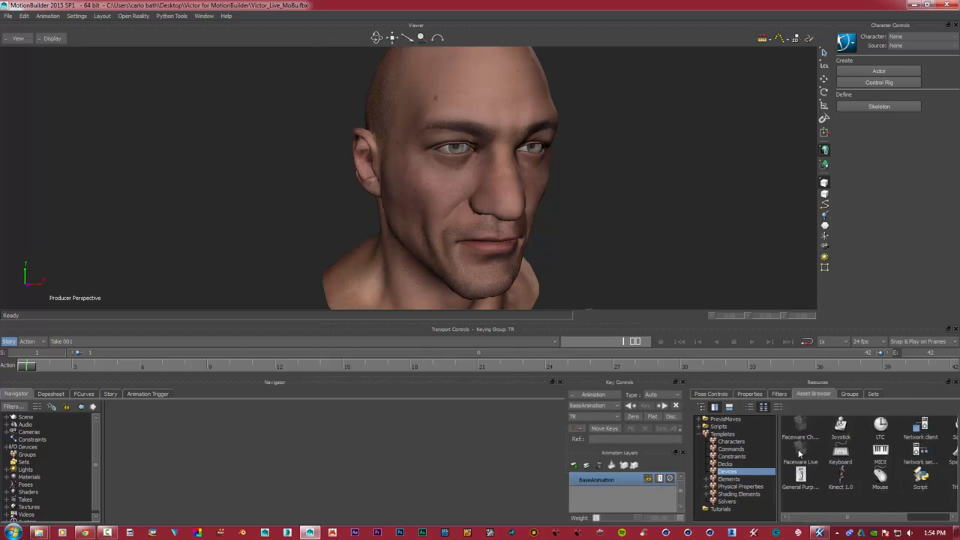
{"action": "left_click", "coordinate": [801, 460]}
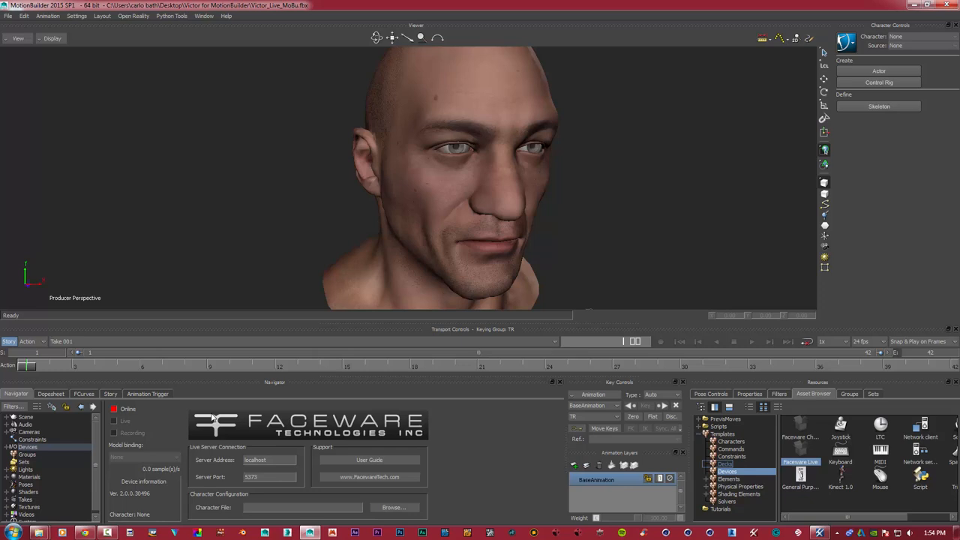
{"action": "mouse_move", "coordinate": [444, 435]}
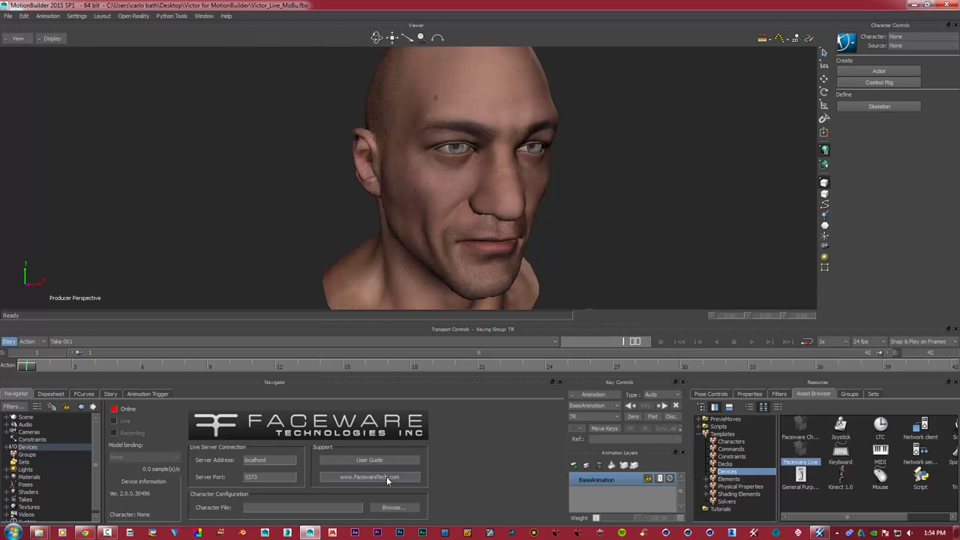
{"action": "mouse_move", "coordinate": [288, 474]}
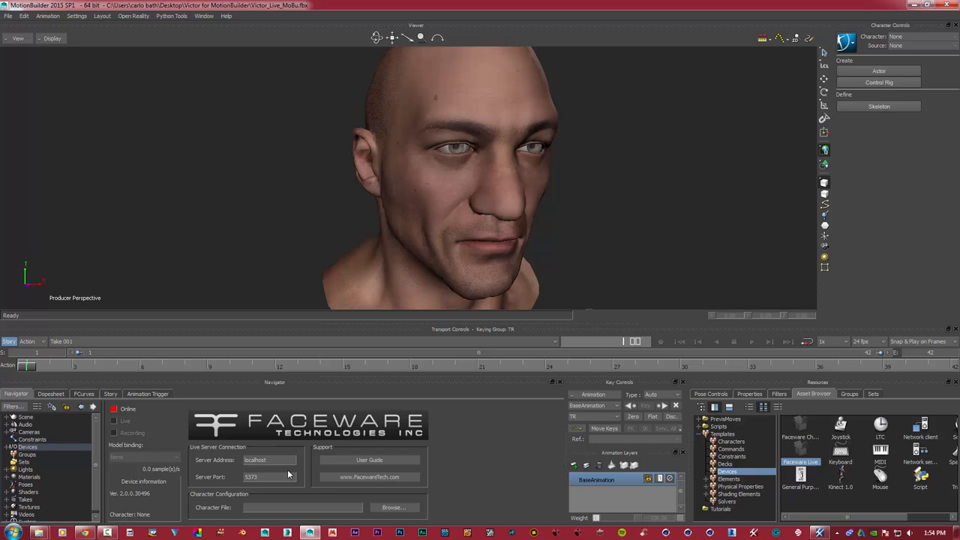
{"action": "mouse_move", "coordinate": [828, 531]}
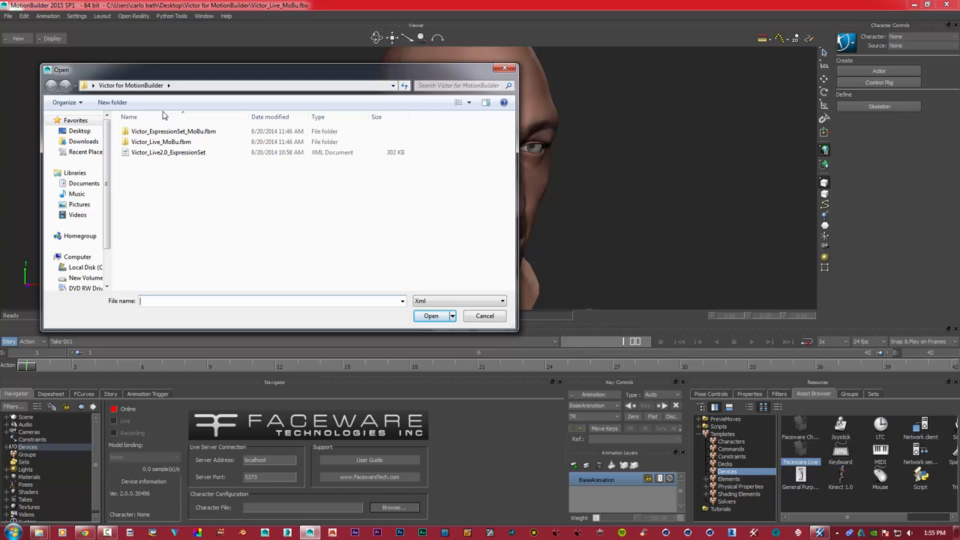
{"action": "mouse_move", "coordinate": [165, 153]}
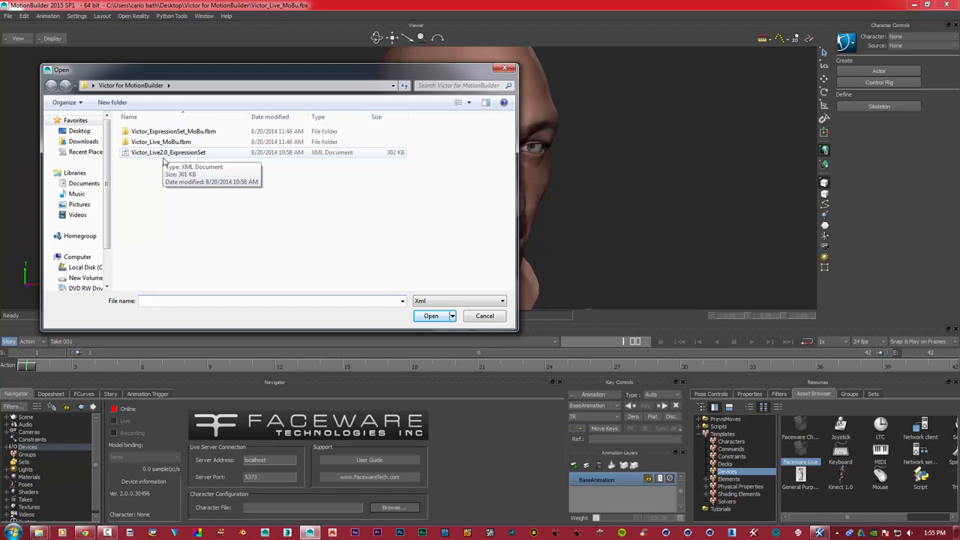
Select Victor_Live2.0_ExpressionSet.xml and load it as the Faceware device's character file.
{"action": "left_click", "coordinate": [168, 153]}
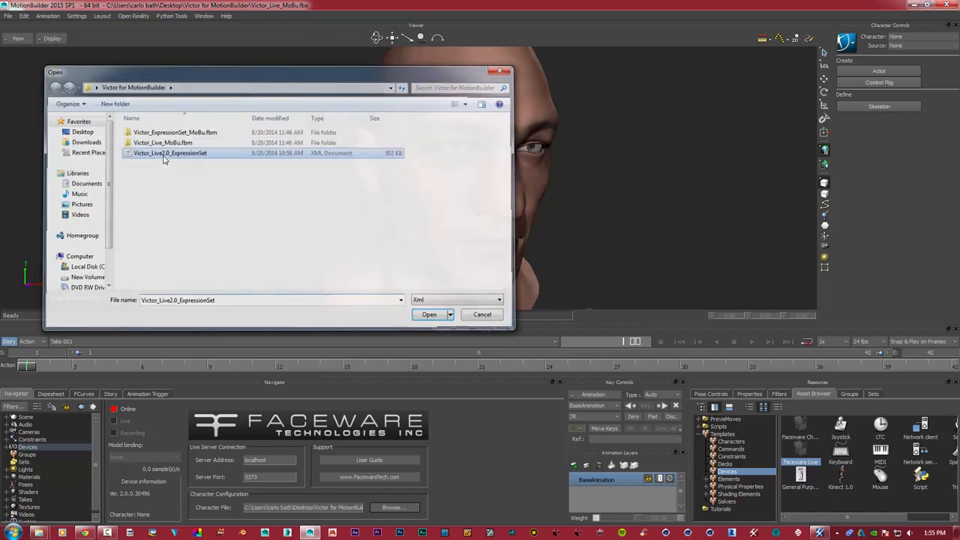
{"action": "left_click", "coordinate": [429, 315]}
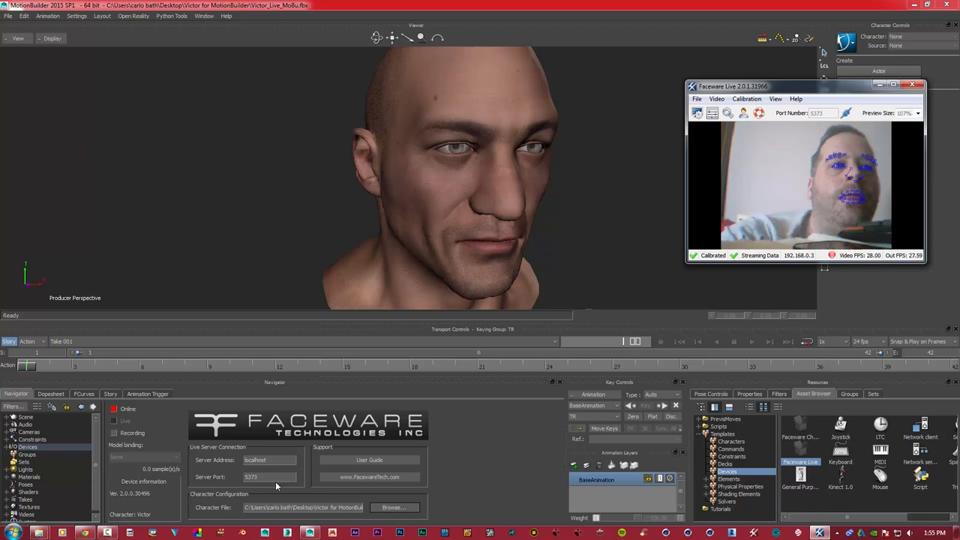
{"action": "mouse_move", "coordinate": [142, 418]}
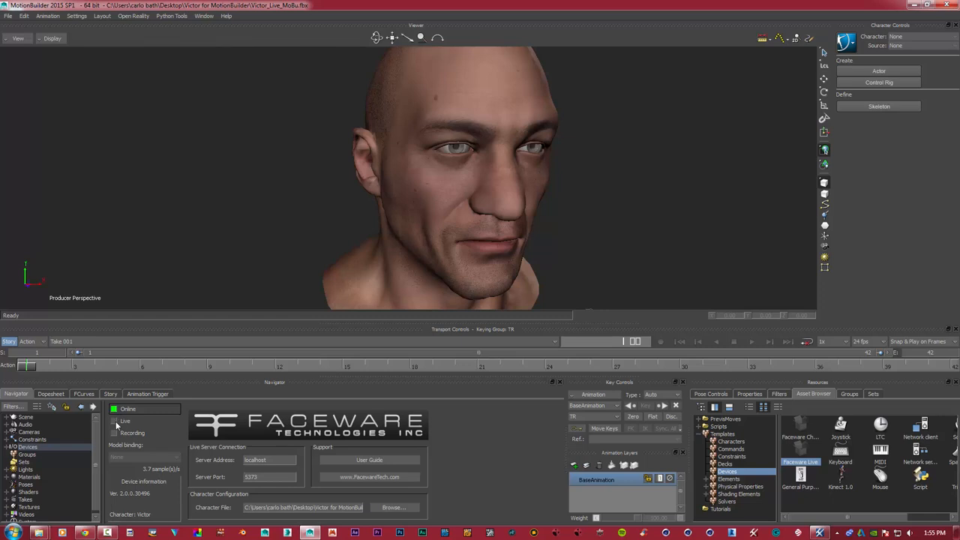
Check Online on the Faceware device so Victor's head follows the live capture.
{"action": "left_click", "coordinate": [114, 422]}
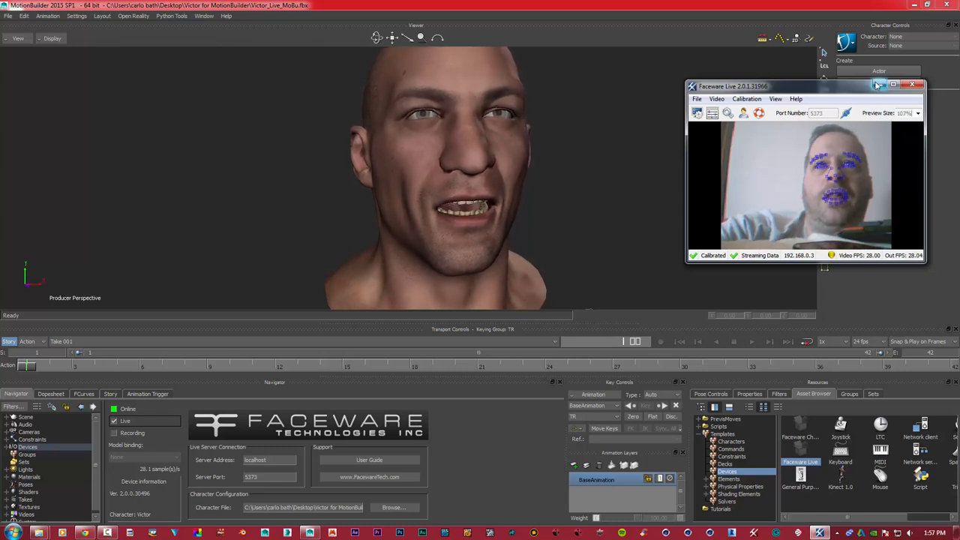
Attempt a Record in Transport Controls and dismiss the 'Nothing to record' message.
{"action": "left_click", "coordinate": [919, 84]}
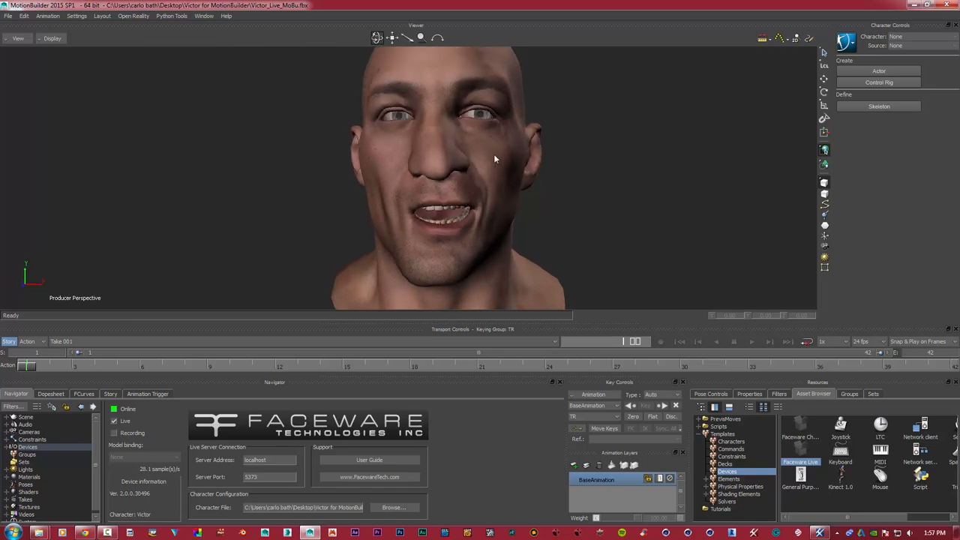
{"action": "left_click", "coordinate": [660, 342]}
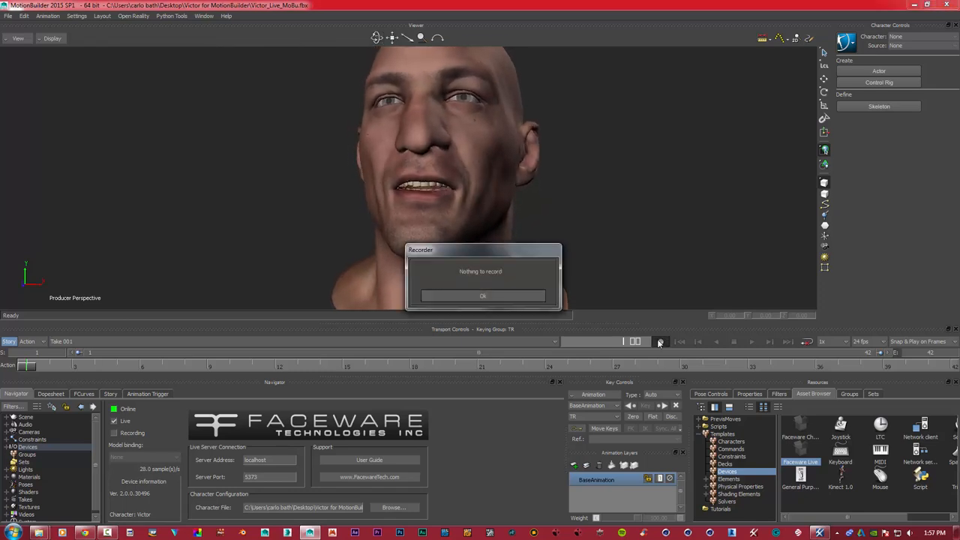
{"action": "left_click", "coordinate": [483, 295]}
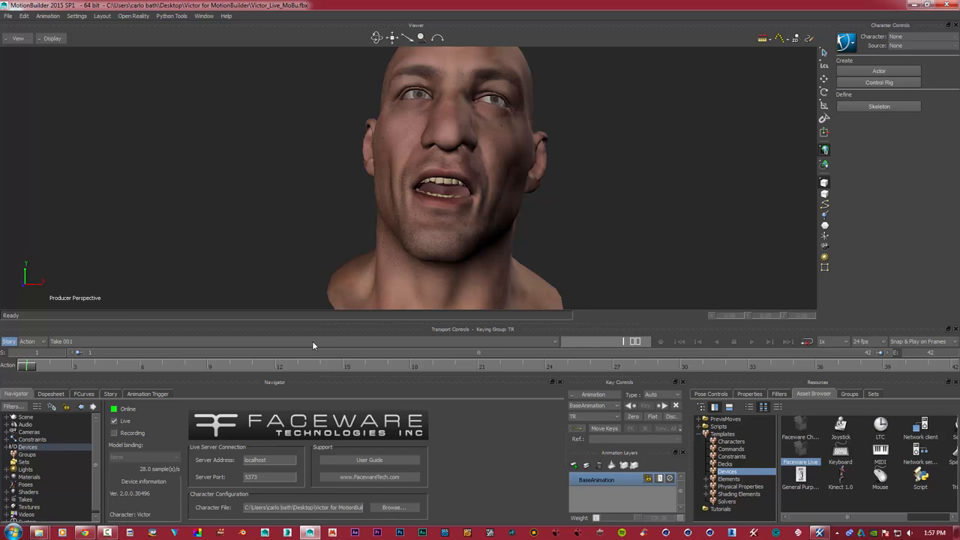